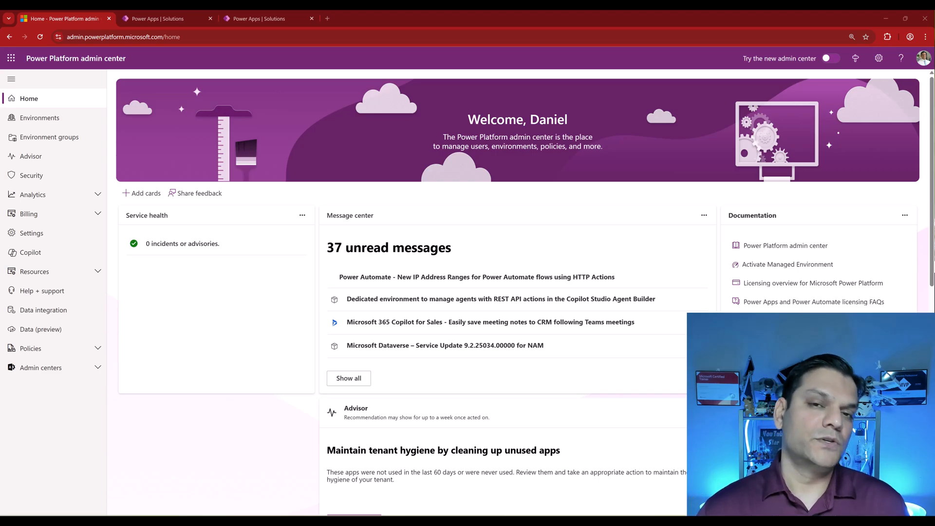
mouse_move(597, 53)
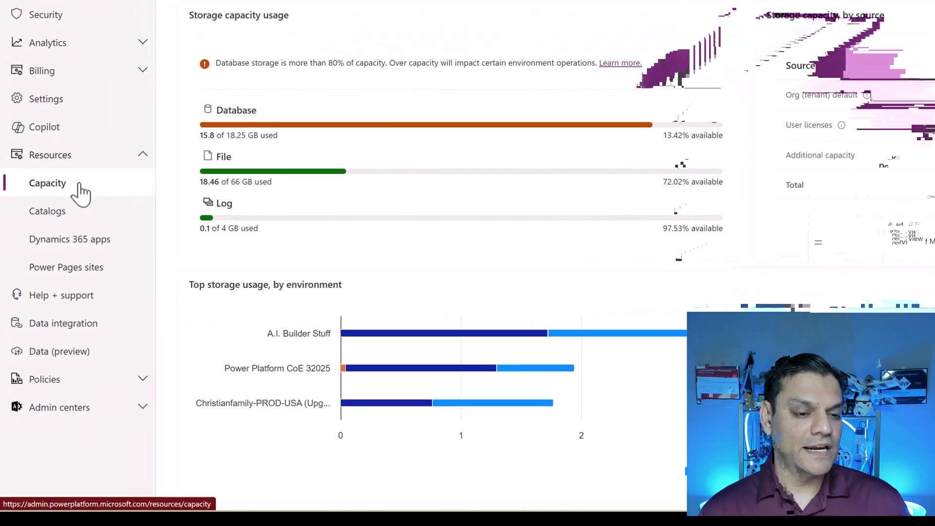
Step: Scroll the Capacity page down to the Add-ons summary with AI Builder credits
scroll("down", 3)
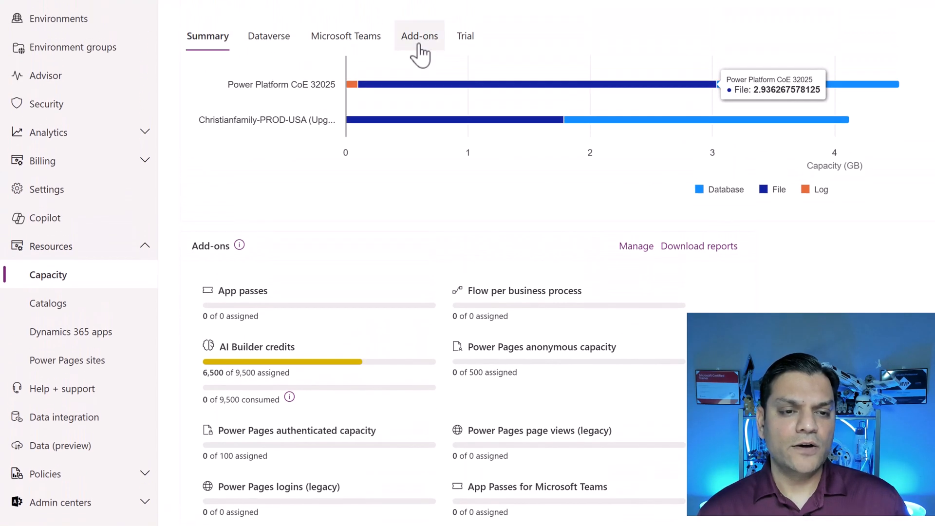
Step: Show per-environment add-on allocations and open Managed Solutions' credit editing
left_click(419, 36)
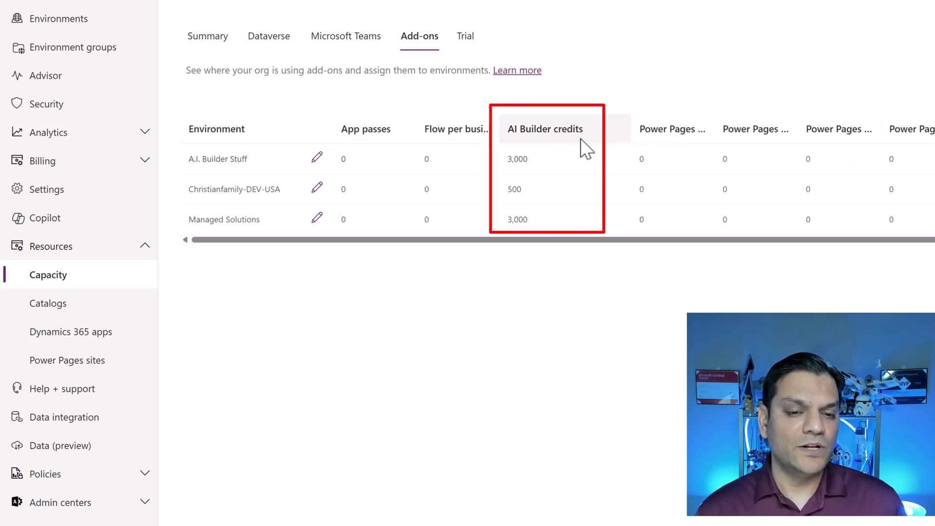
mouse_move(540, 230)
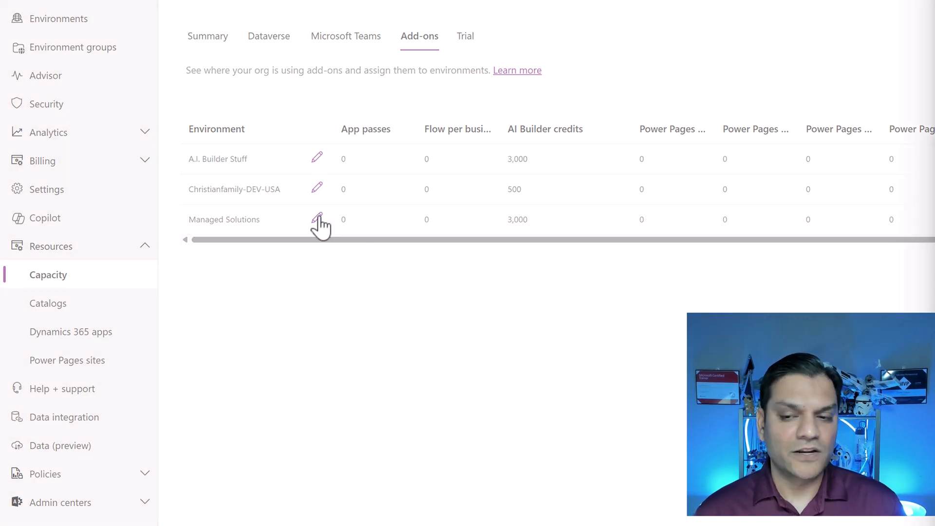
left_click(317, 220)
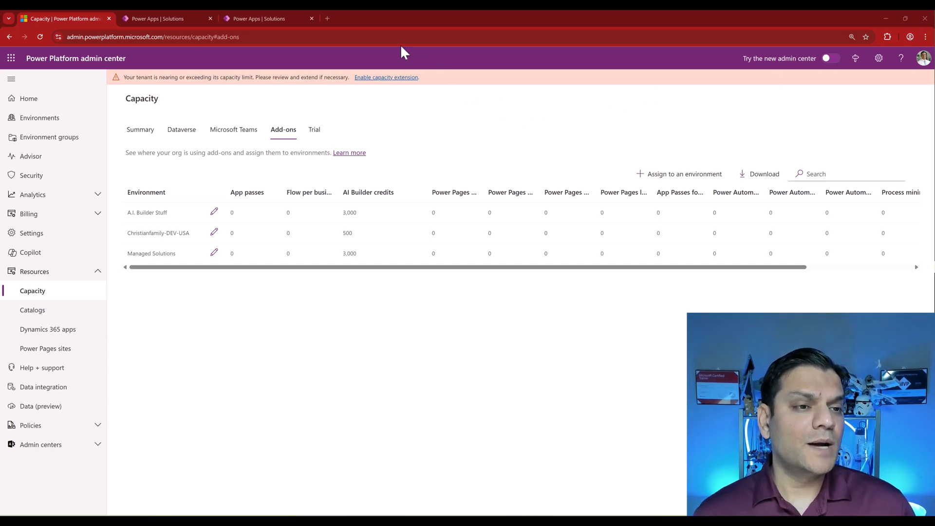
Step: Open the Custom AI Models solution from the Power Apps solutions list
left_click(167, 18)
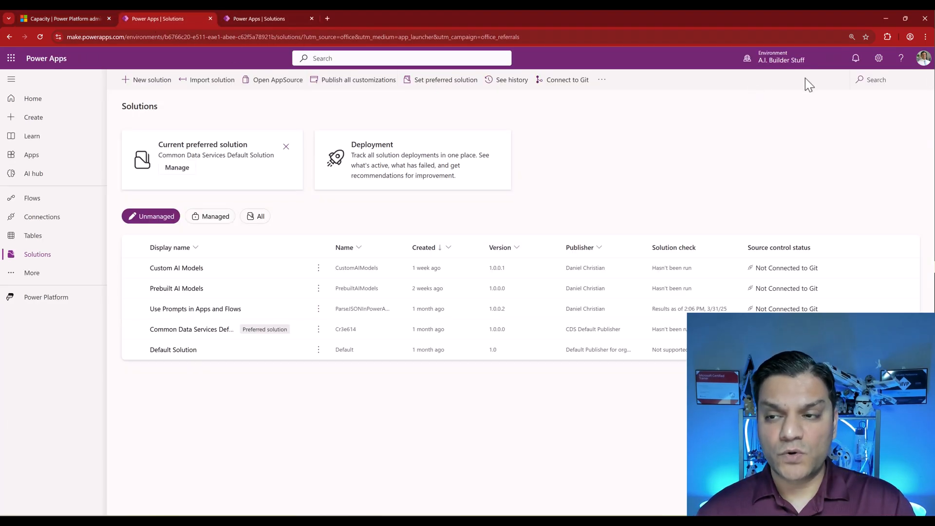
left_click(781, 57)
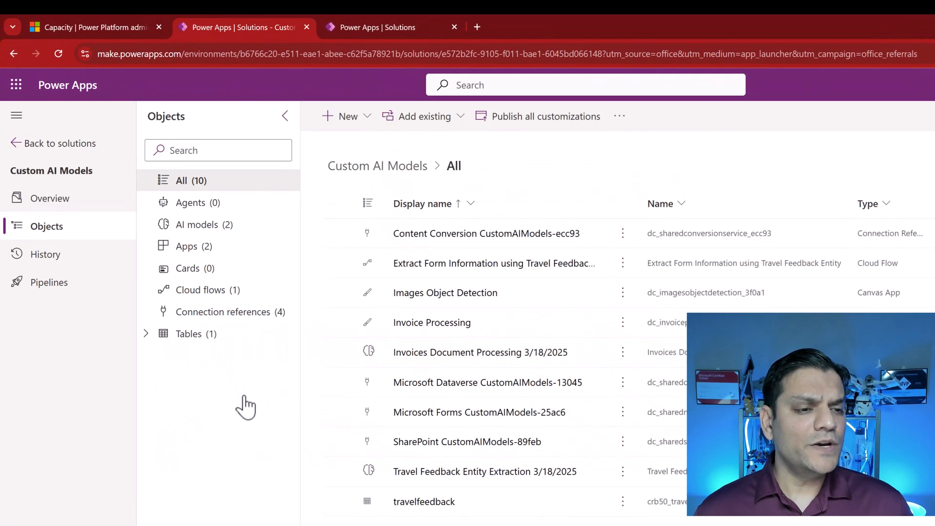
mouse_move(197, 224)
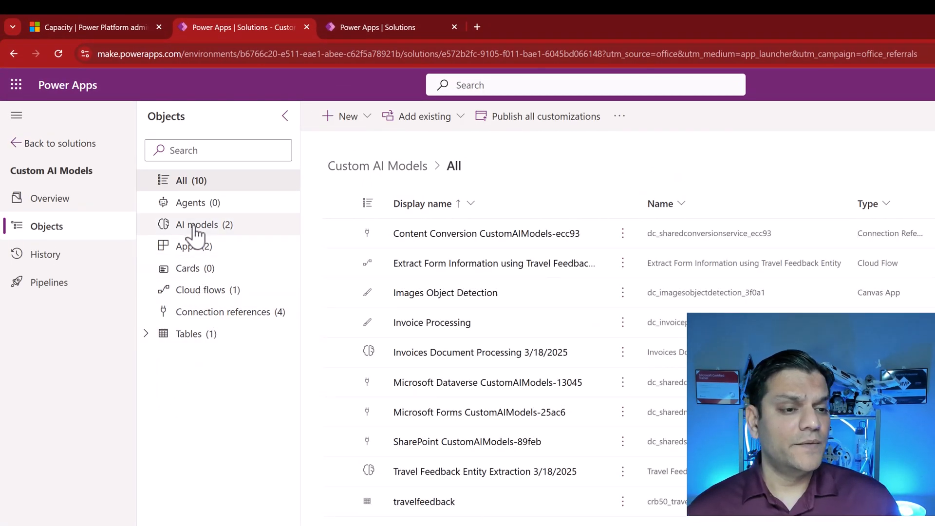
Step: Review the solution's AI models, its two canvas apps and its cloud flow
left_click(197, 224)
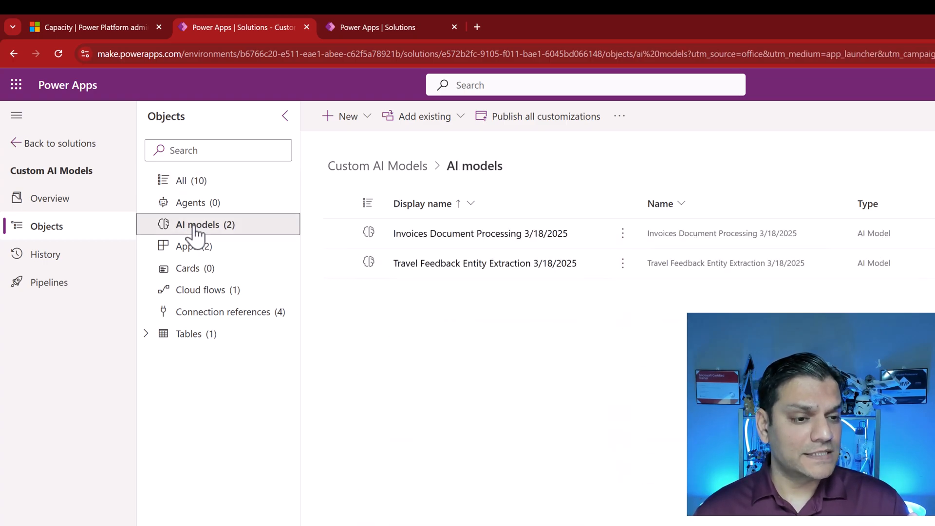
left_click(187, 245)
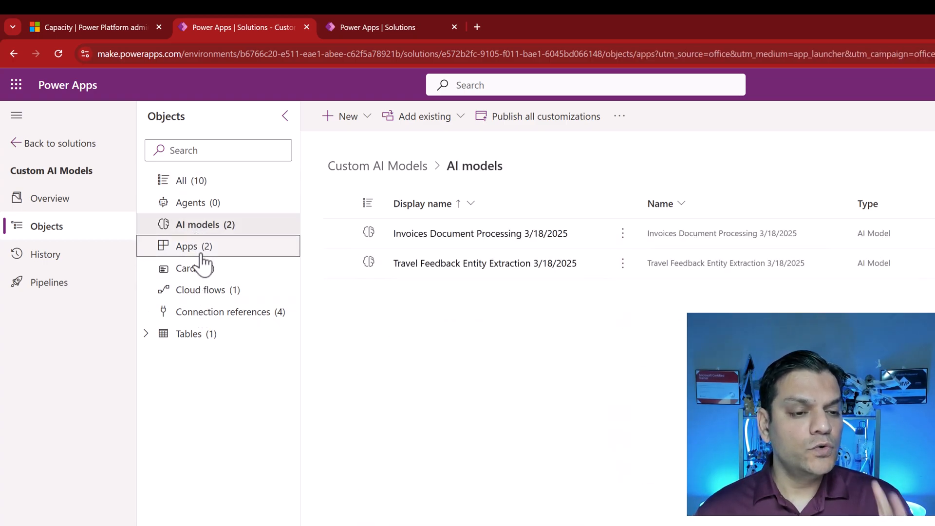
left_click(186, 246)
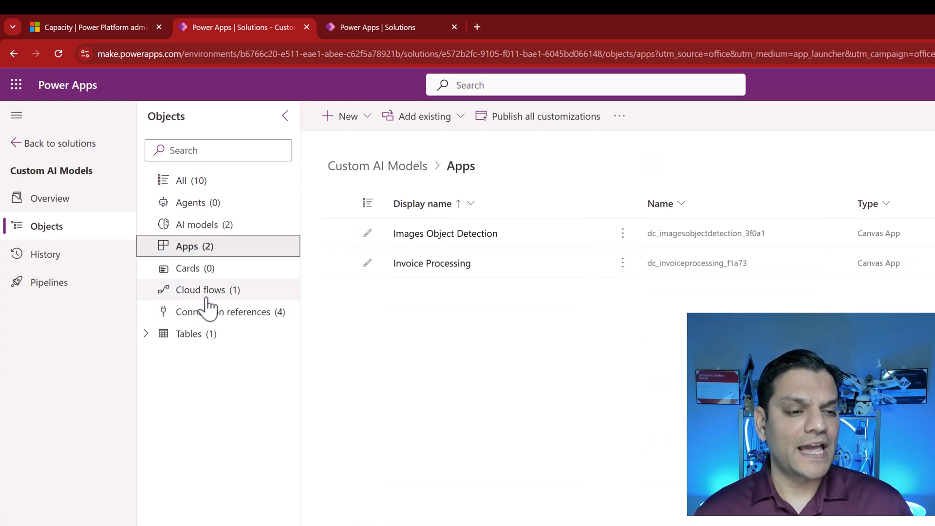
left_click(189, 334)
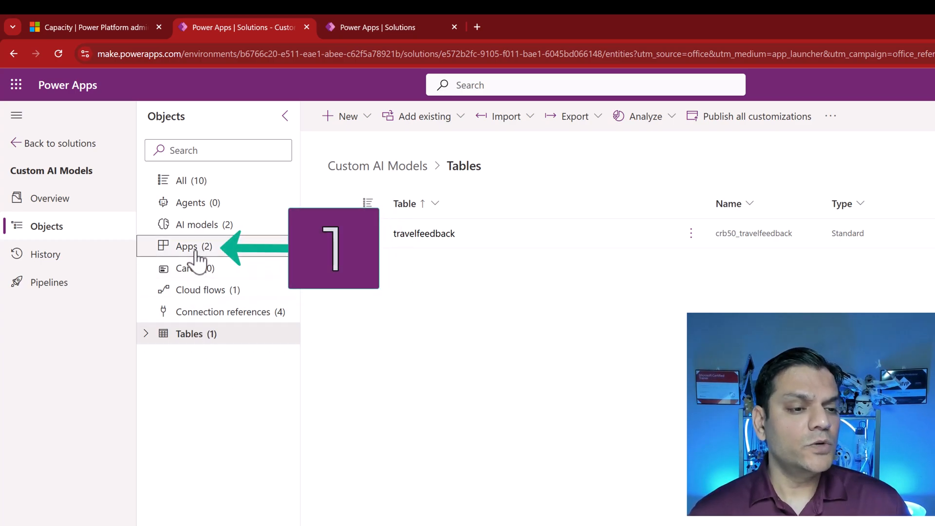
Step: Review the solution's apps, cloud flow, four connection references and travelfeedback table
left_click(187, 246)
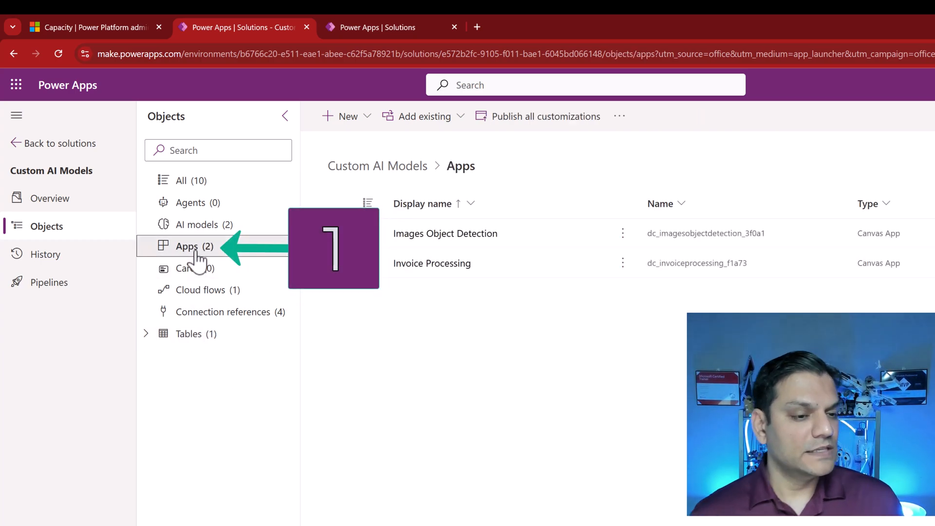
left_click(200, 291)
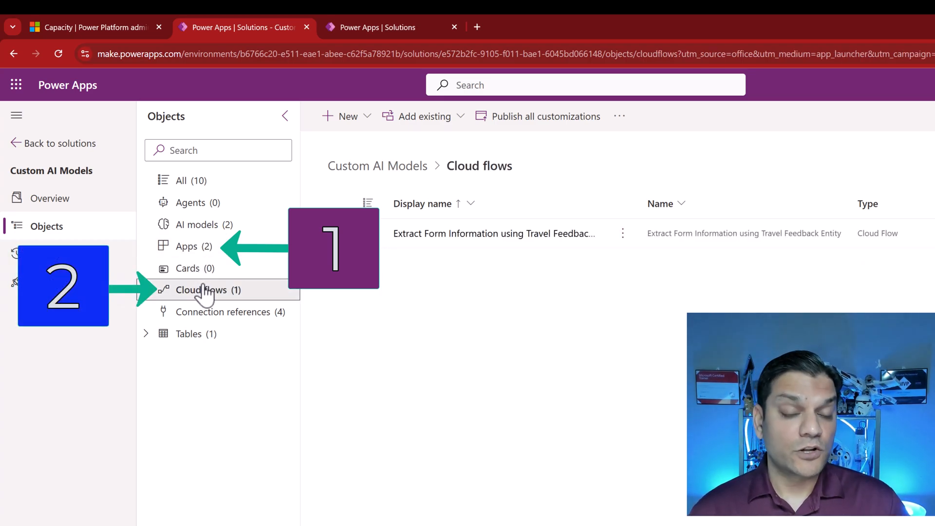
left_click(224, 312)
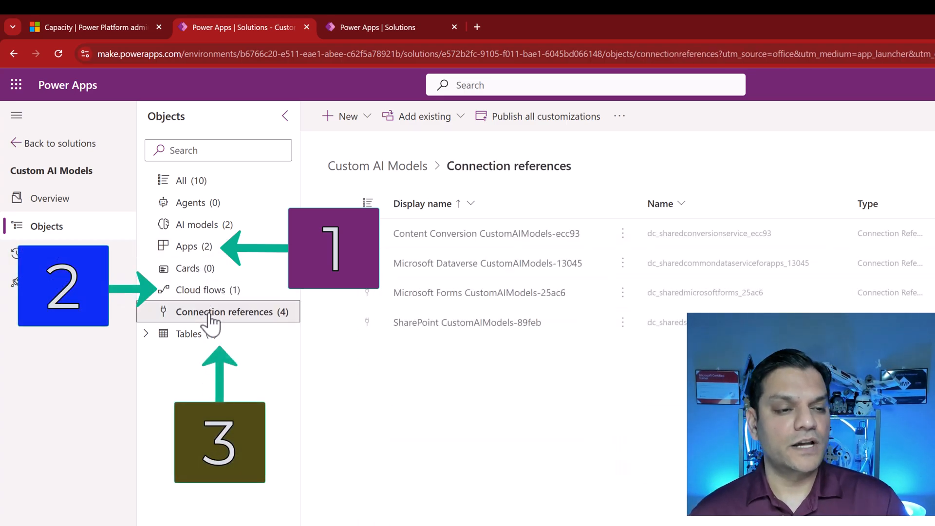
left_click(189, 333)
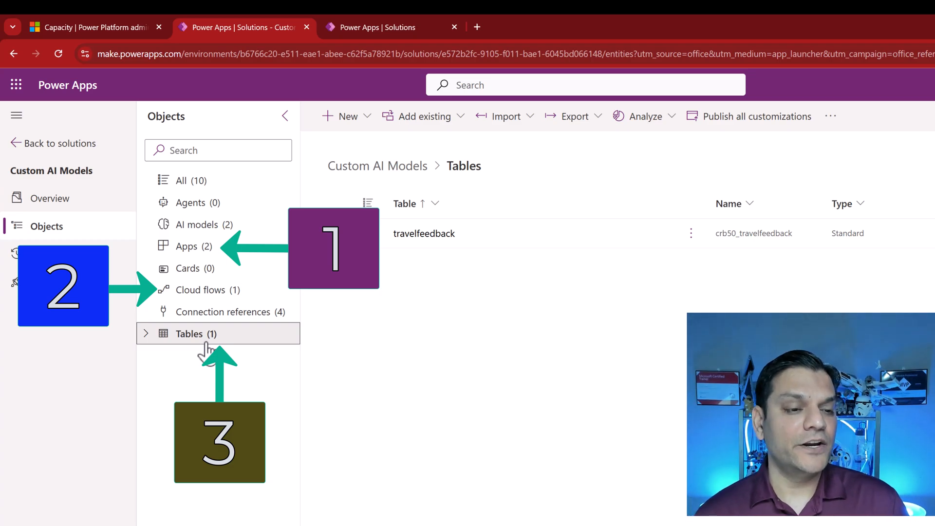
Step: List the two AI models, Invoices Document Processing and Travel Feedback Entity Extraction
left_click(198, 225)
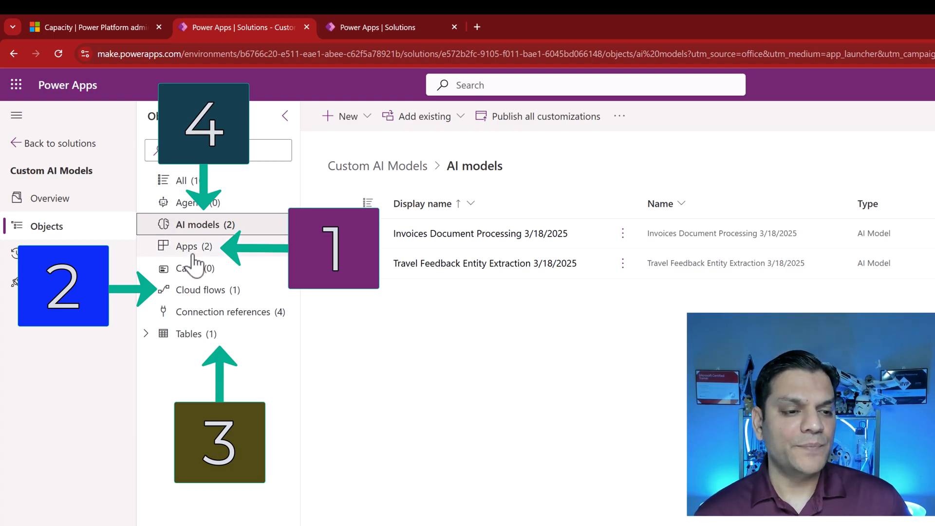
left_click(200, 289)
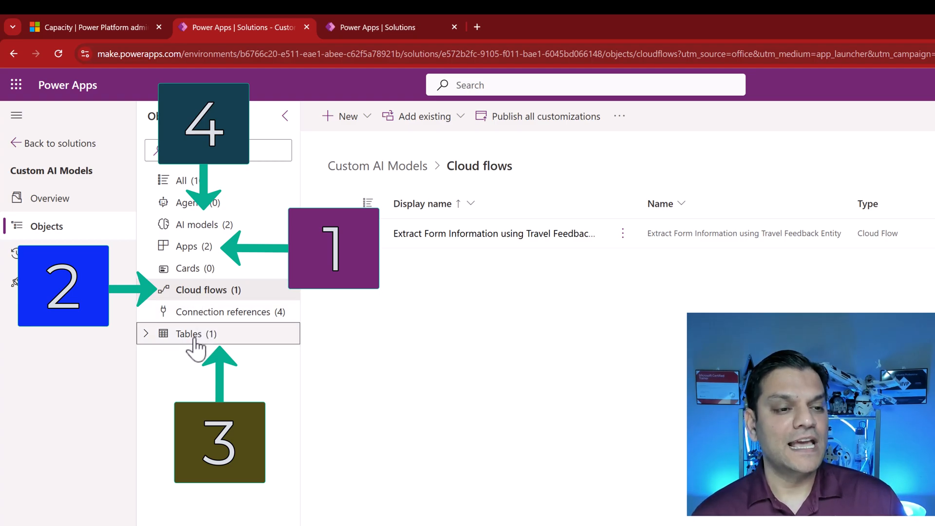
left_click(197, 224)
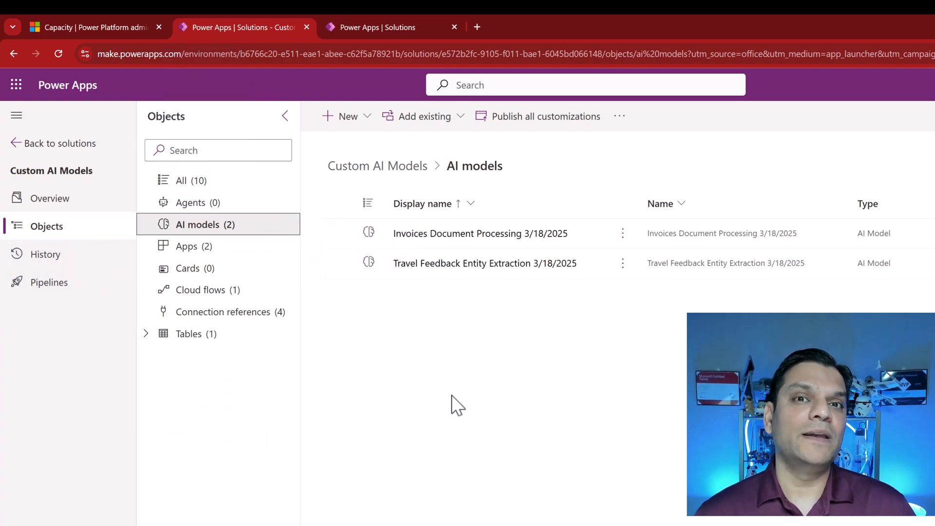
mouse_move(351, 337)
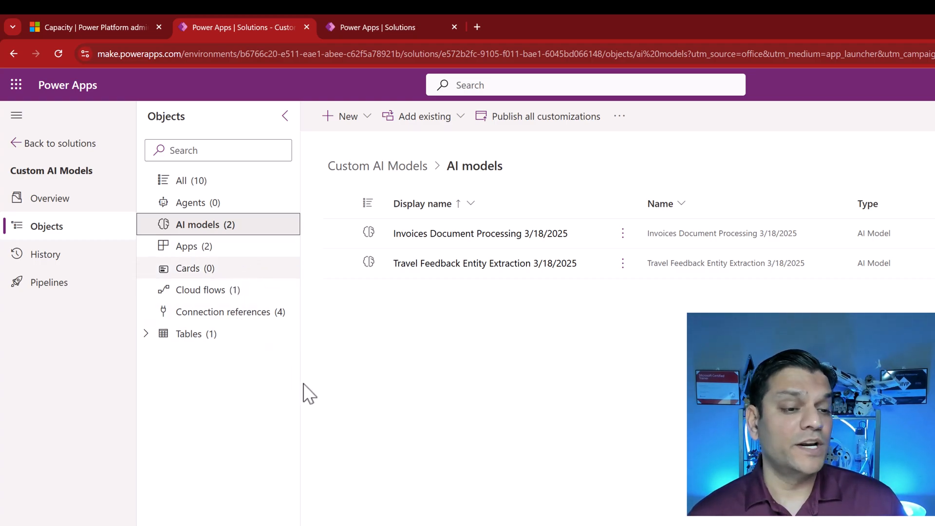
mouse_move(381, 427)
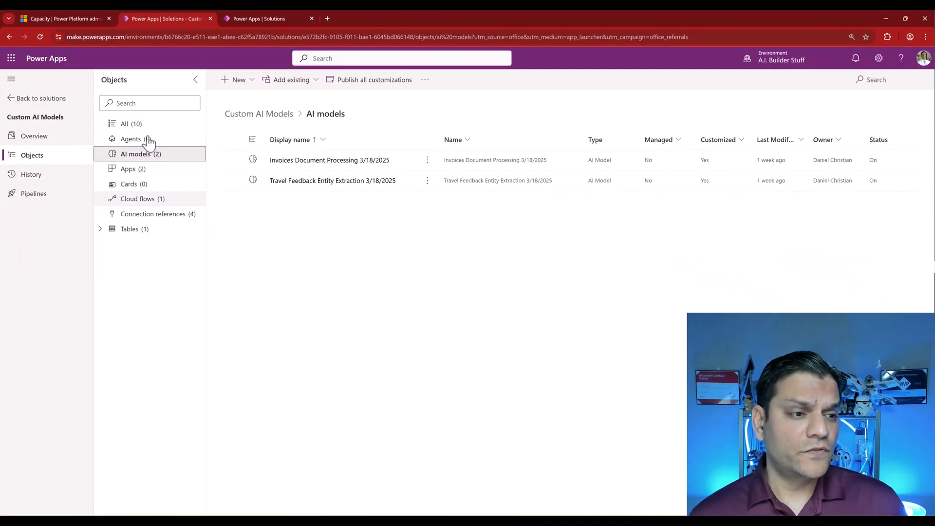
Step: Export Custom AI Models as a managed solution, version 1.0.0.2
left_click(41, 98)
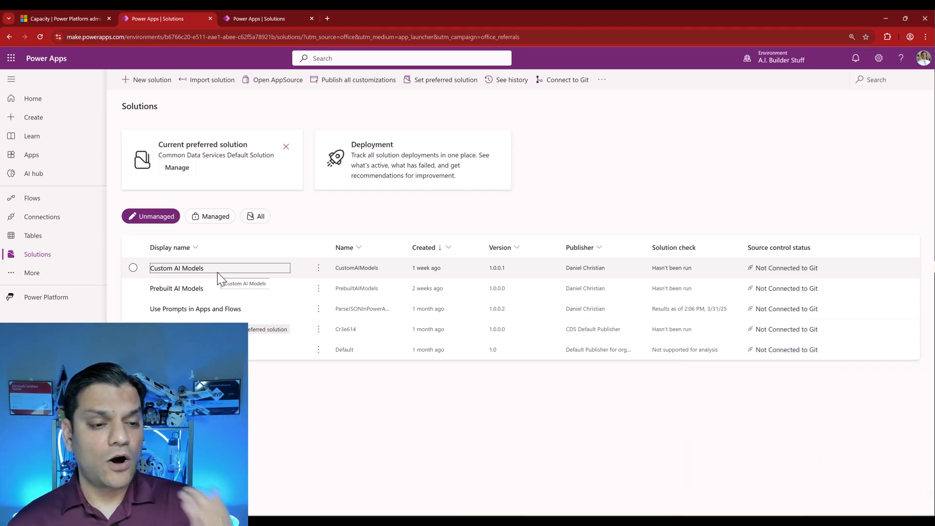
left_click(133, 268)
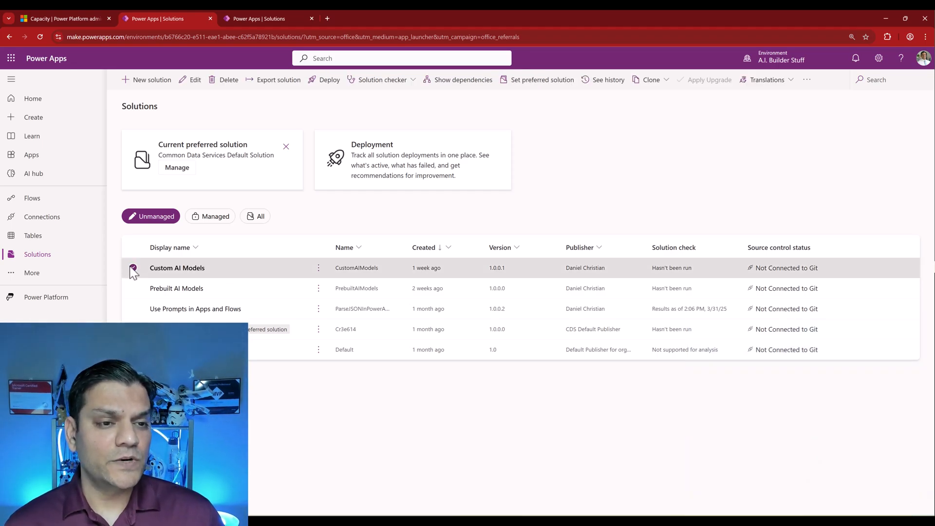
left_click(277, 79)
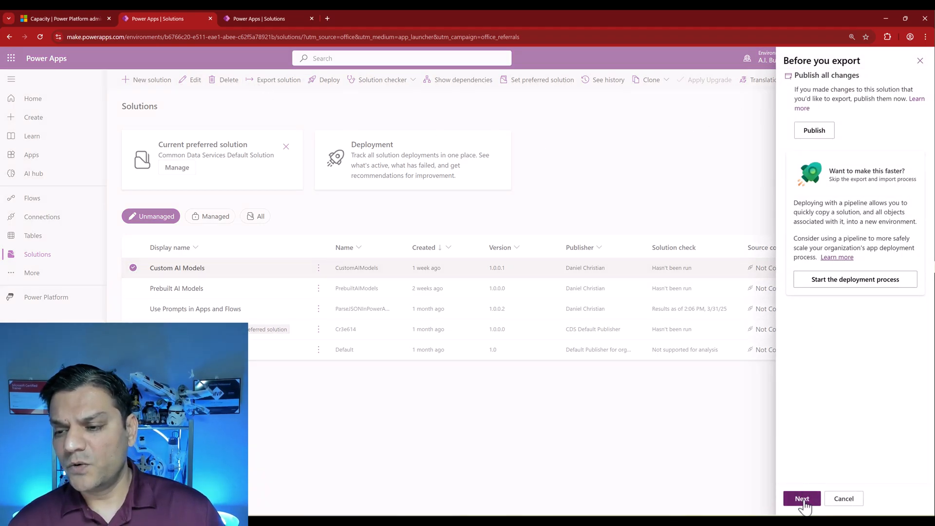
left_click(802, 499)
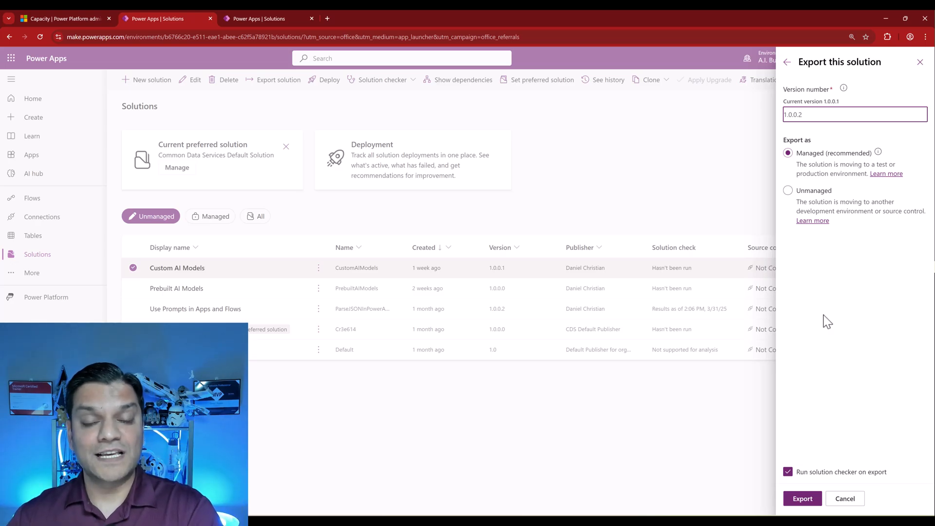
left_click(855, 114)
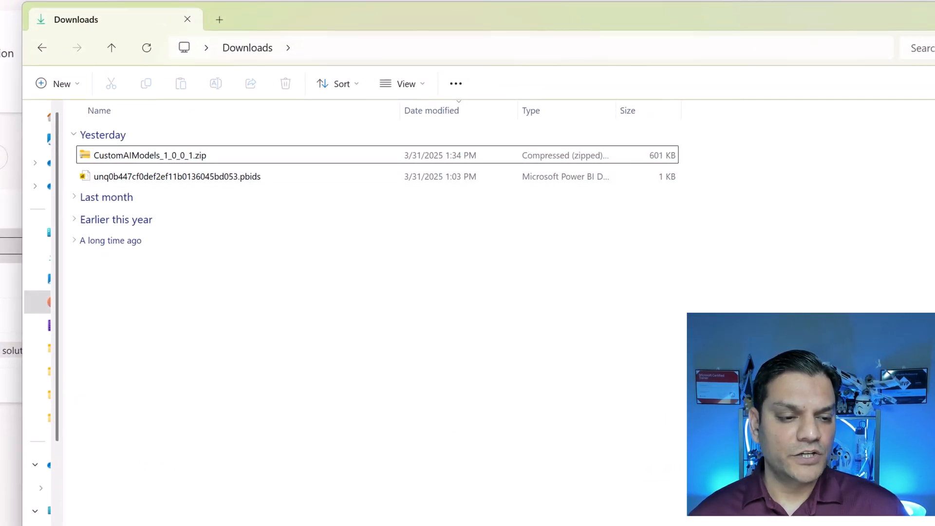
Step: Select the exported CustomAIModels_1_0_0_1.zip in the Downloads folder
left_click(149, 155)
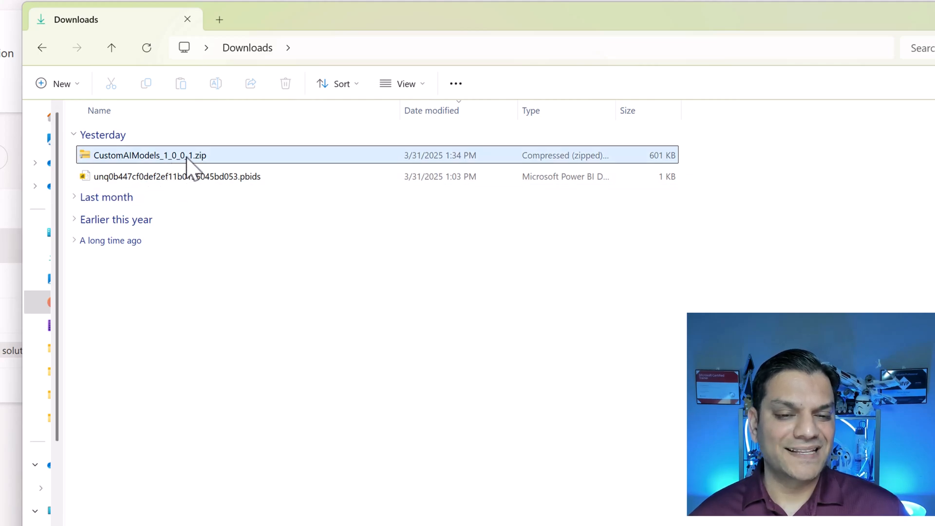
mouse_move(150, 154)
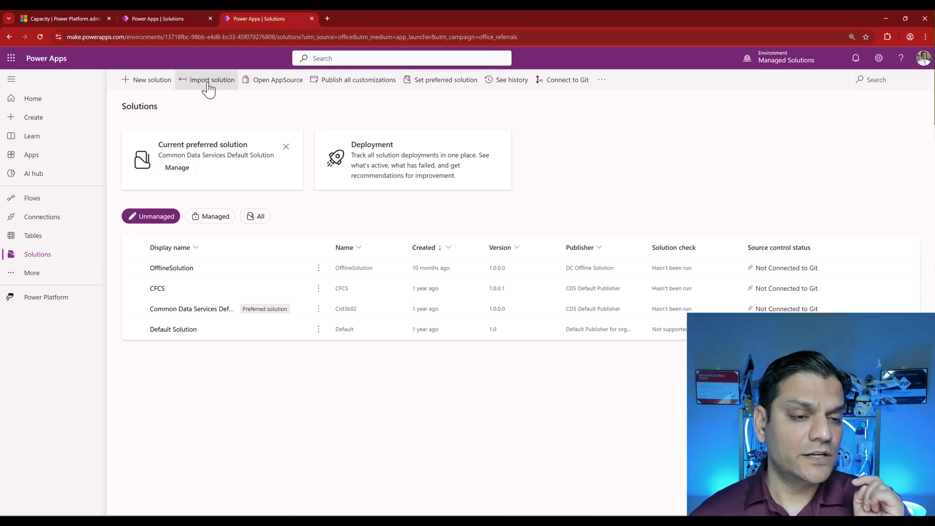
Step: Load CustomAIModels_1_0_0_1.zip into the Managed Solutions import and continue past the details
left_click(212, 79)
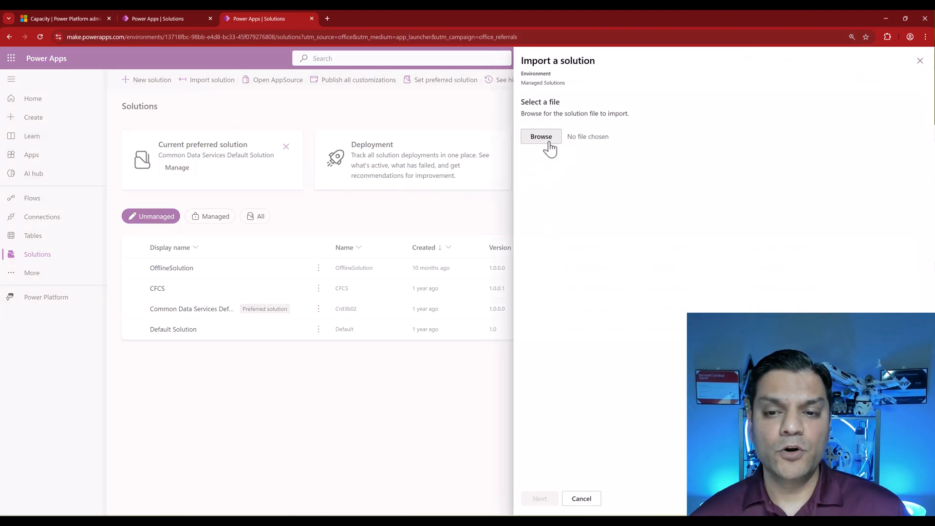
left_click(541, 136)
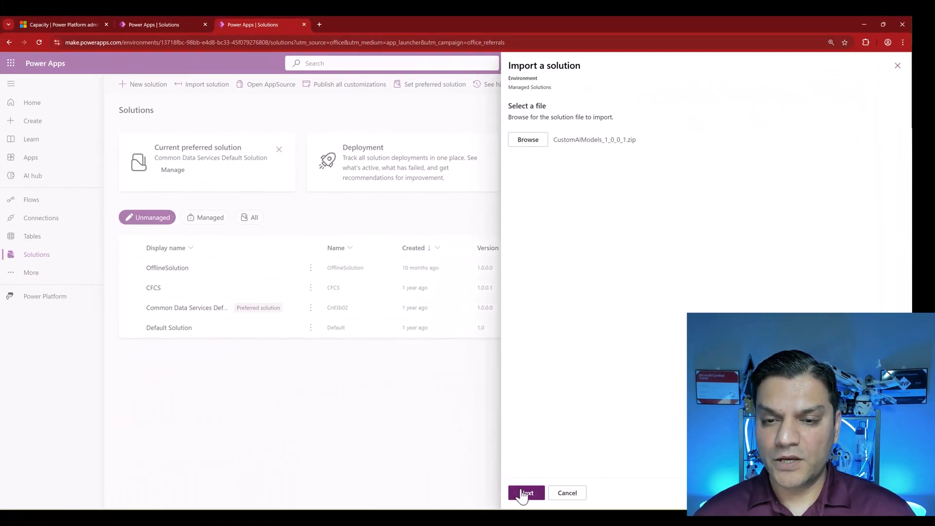
left_click(526, 494)
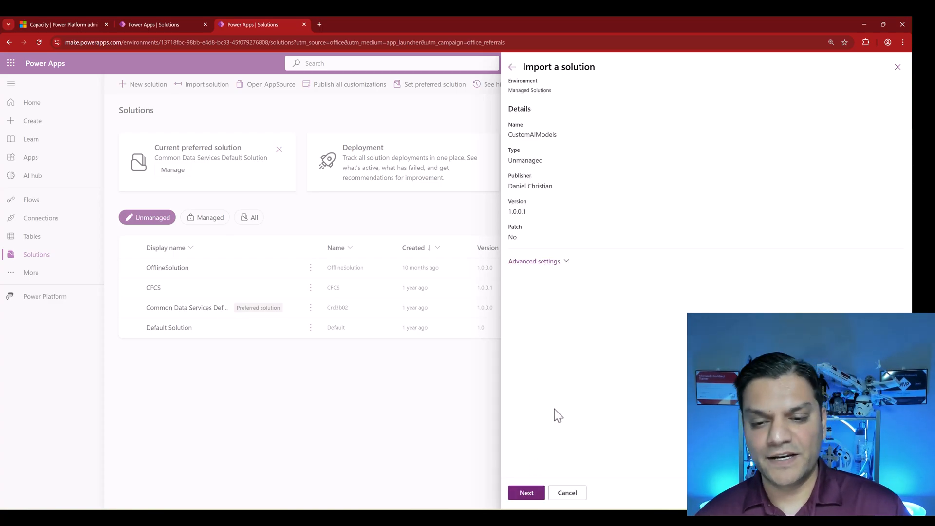
left_click(534, 261)
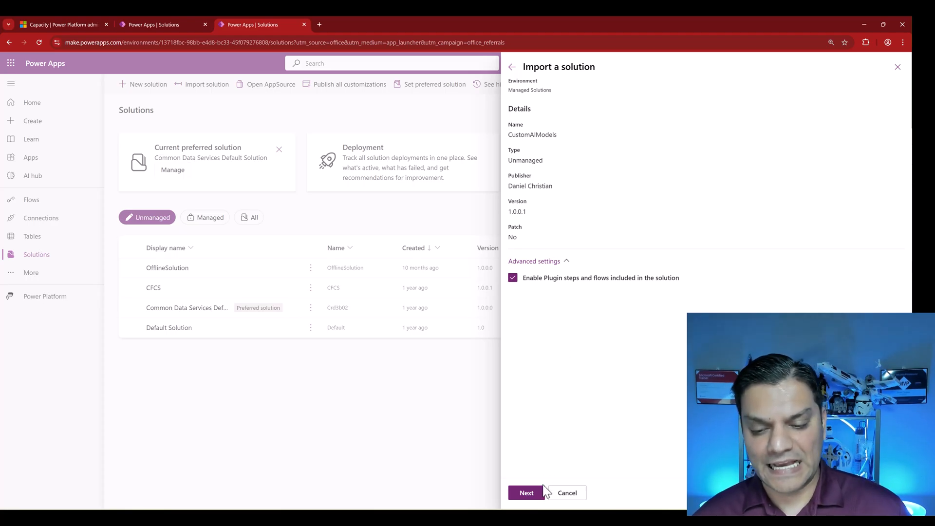
left_click(526, 493)
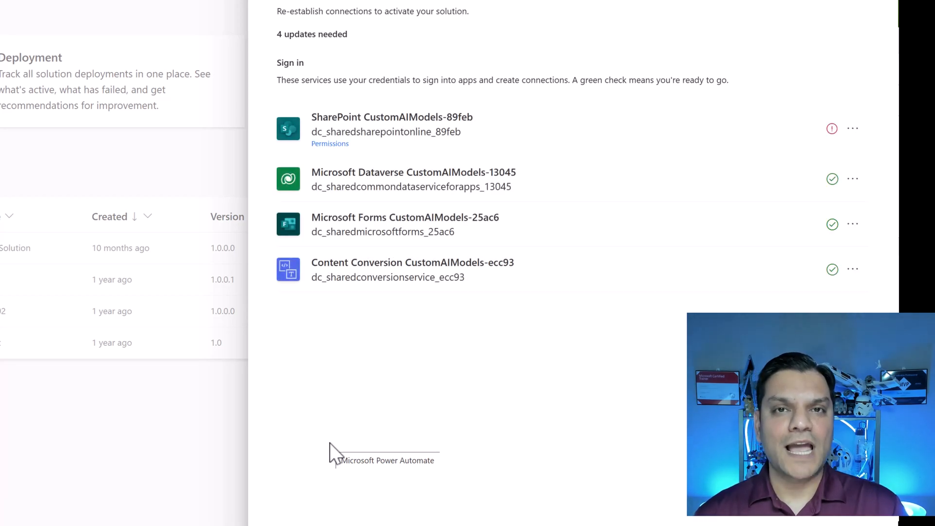
mouse_move(509, 93)
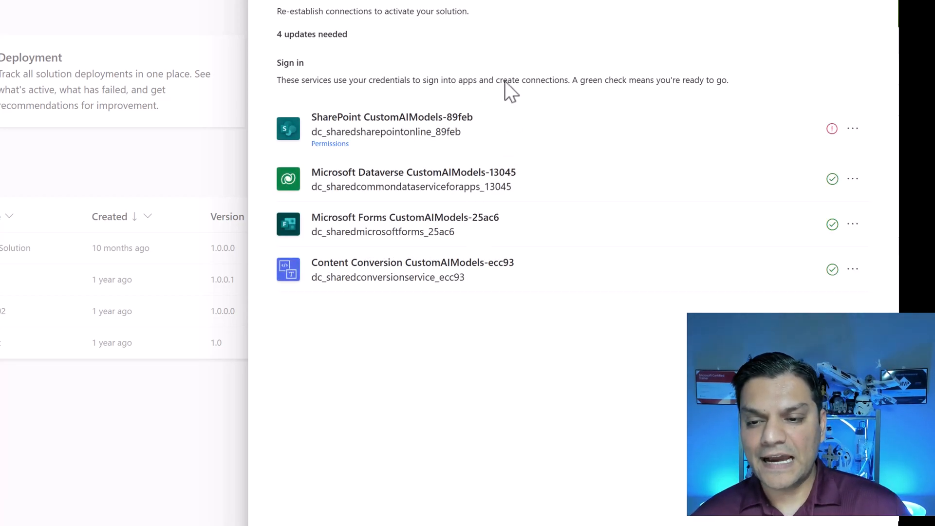
mouse_move(854, 129)
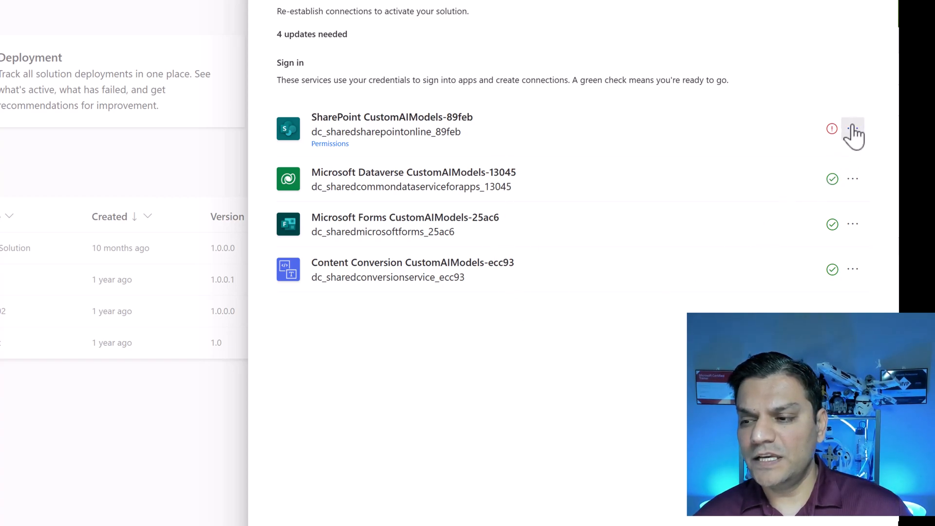
Step: Choose a working SharePoint connection so all four references show green checks
left_click(852, 129)
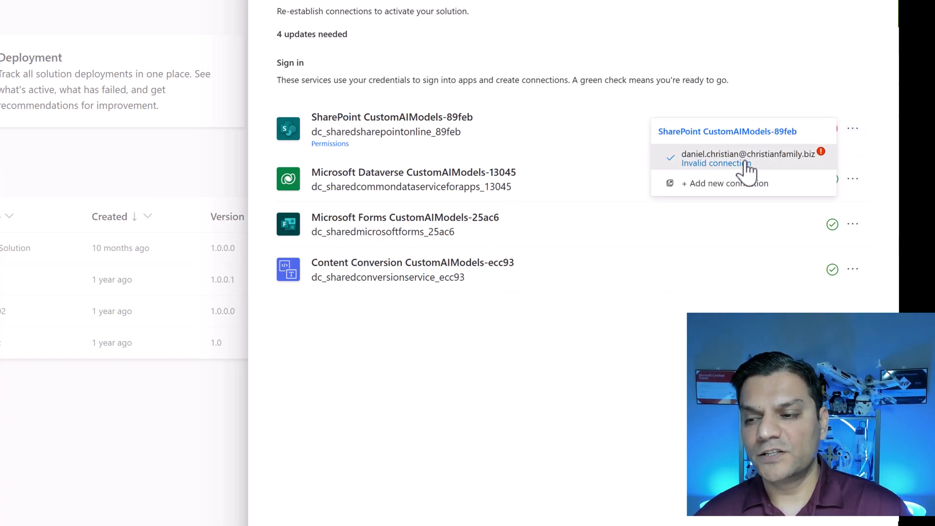
left_click(725, 183)
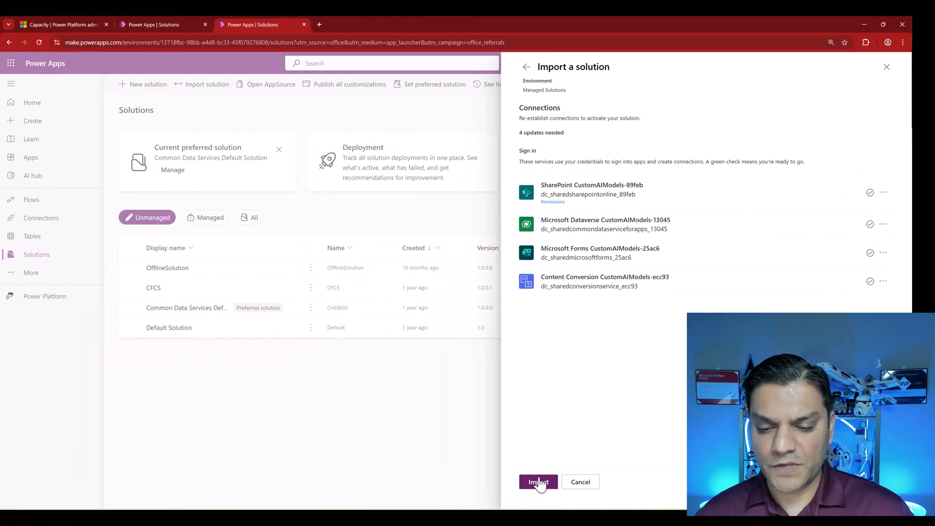
Step: Start the import and return to the Managed Solutions solutions list
left_click(538, 482)
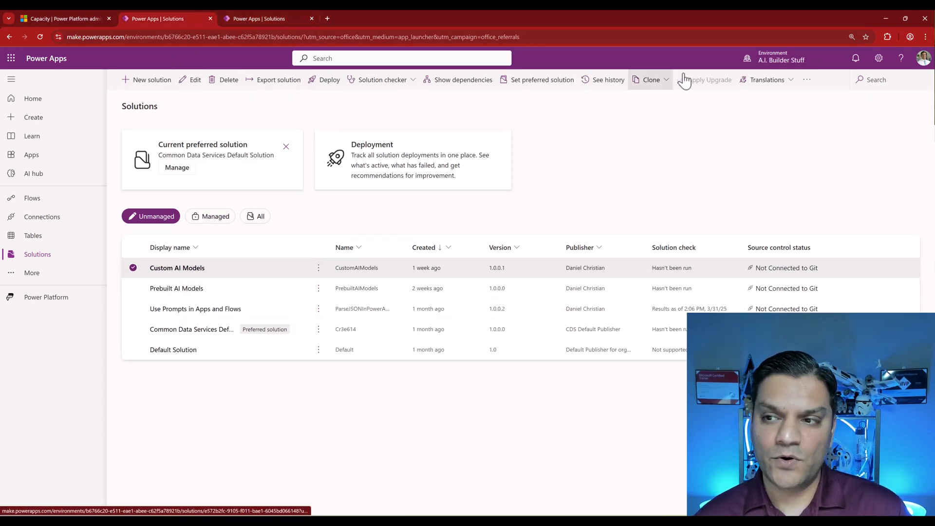
left_click(257, 18)
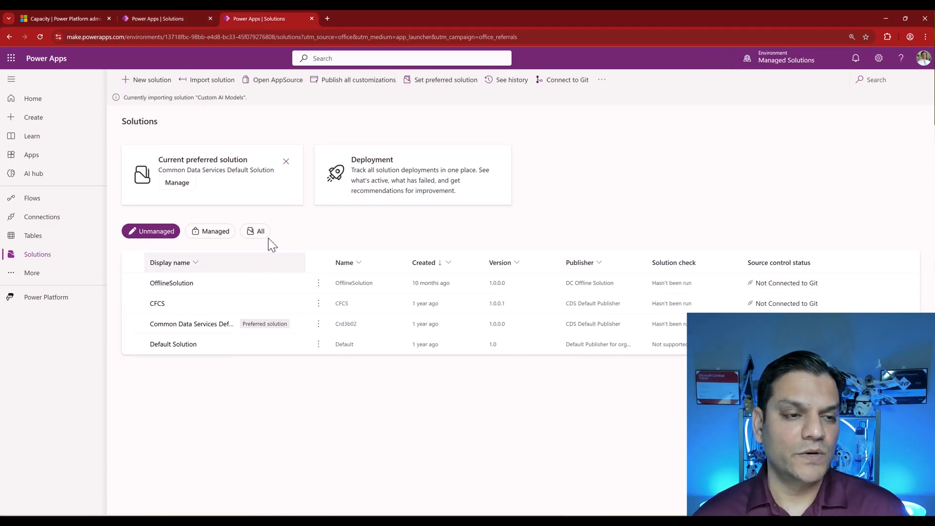
mouse_move(170, 113)
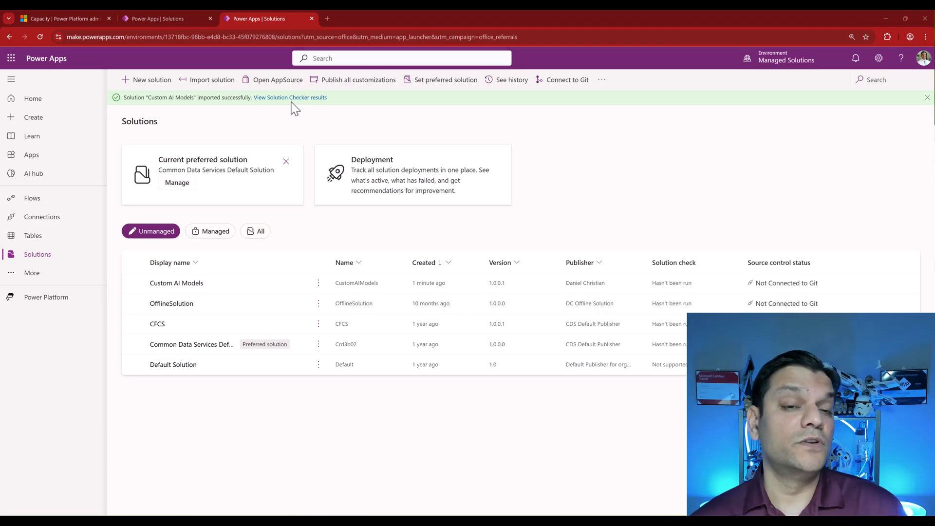
mouse_move(334, 137)
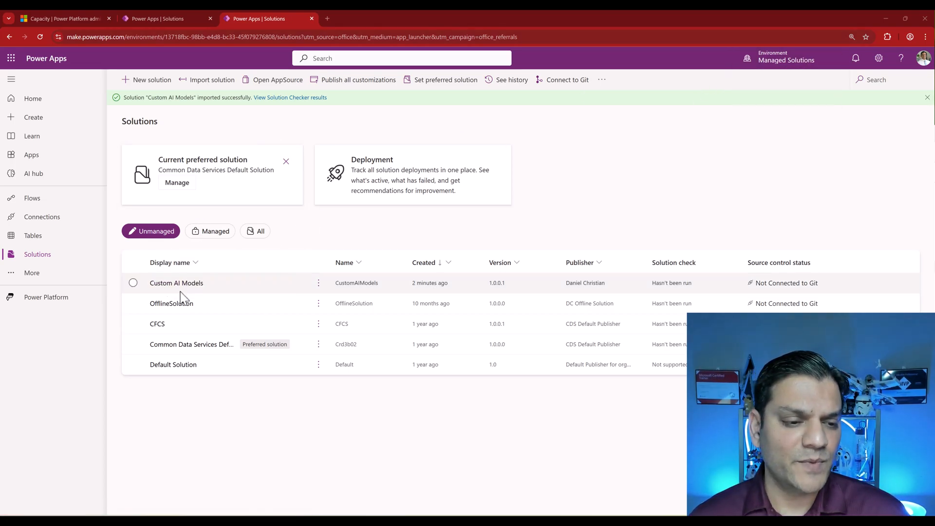
mouse_move(177, 283)
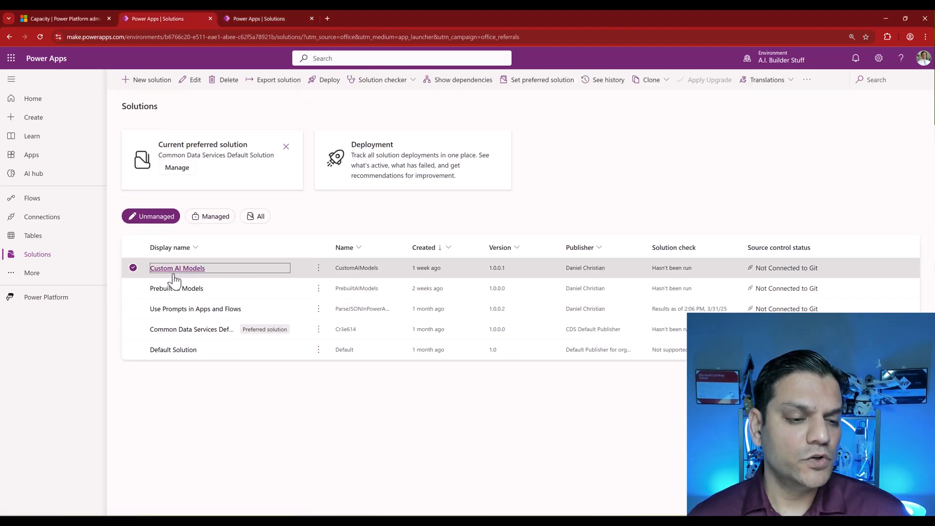
Step: Open the imported Custom AI Models solution and run its Invoice Processing app
left_click(267, 18)
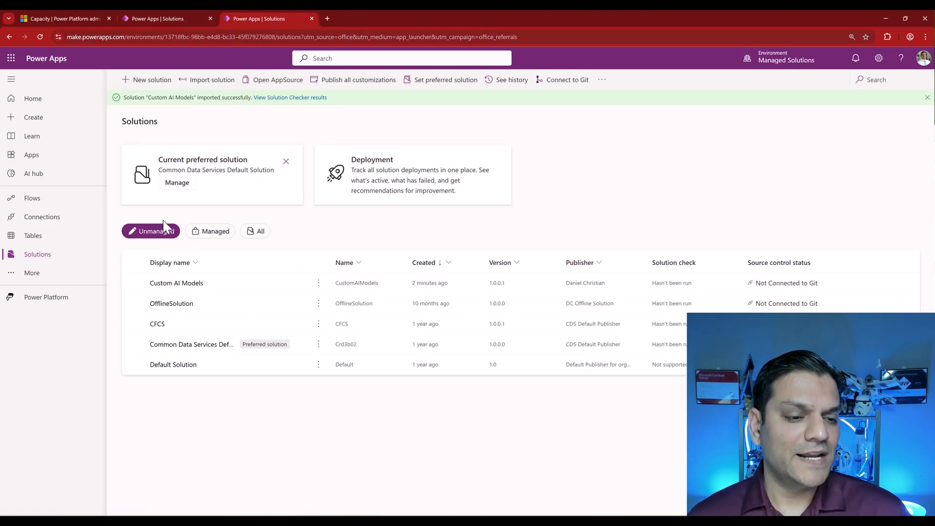
left_click(176, 283)
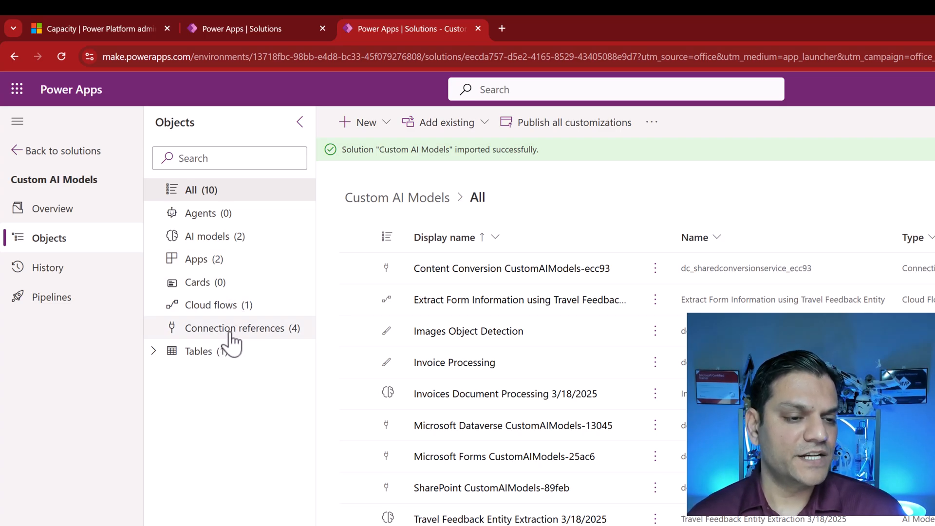
mouse_move(224, 363)
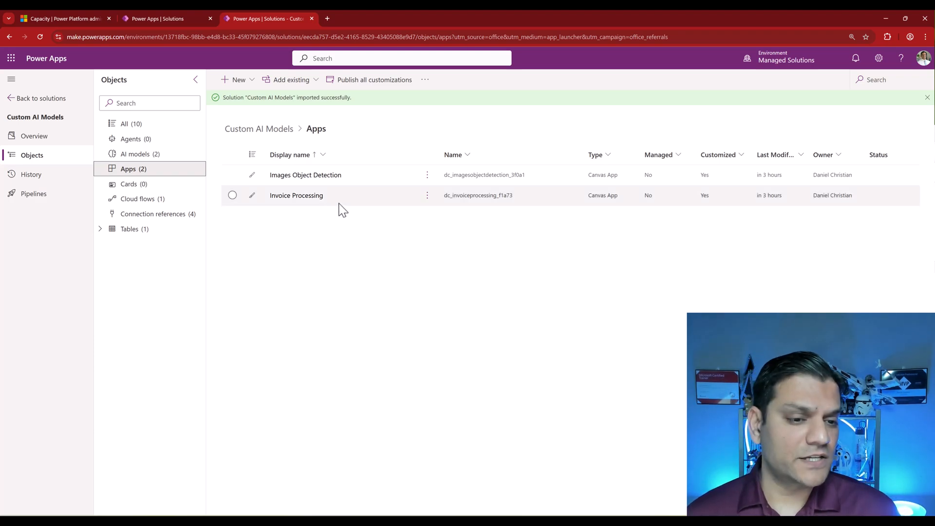
left_click(232, 195)
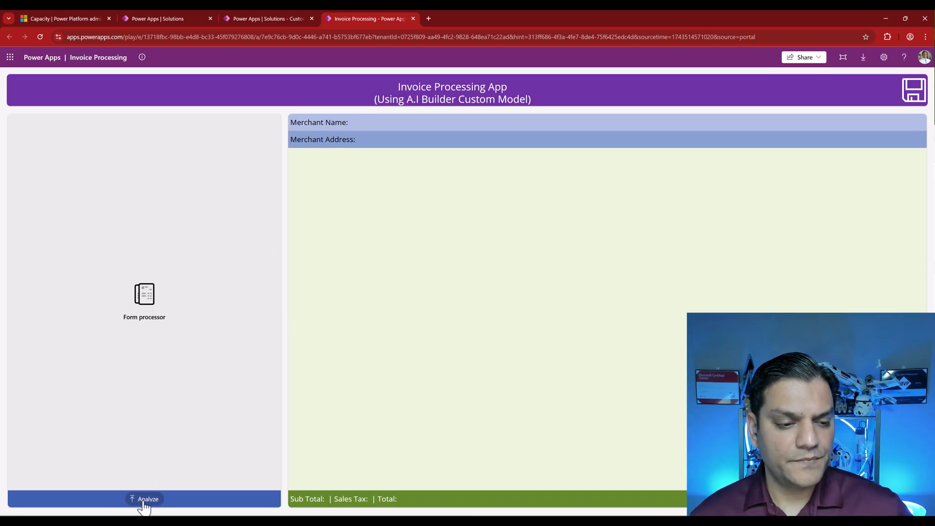
Step: Browse to Document-Processing > DocumentProcessing_Invoices_Adatum > Test to pick an invoice to analyze
left_click(147, 499)
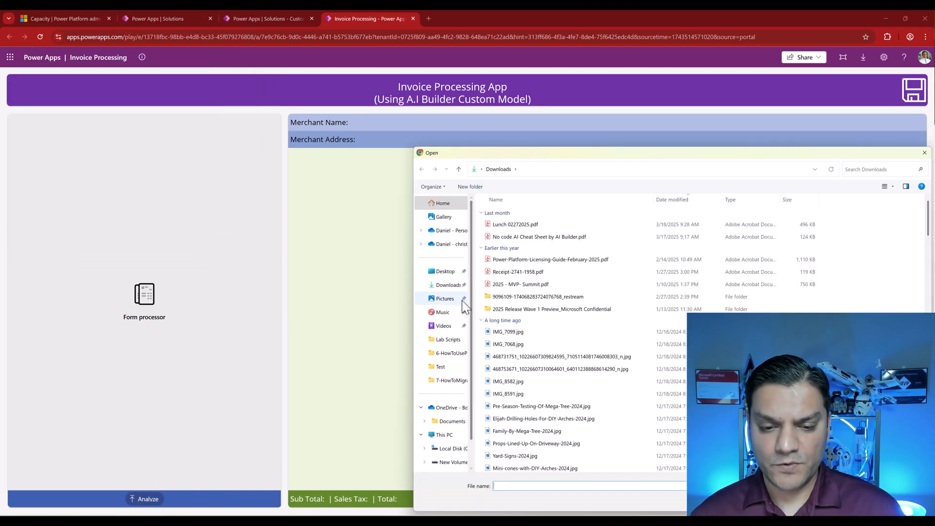
left_click(451, 352)
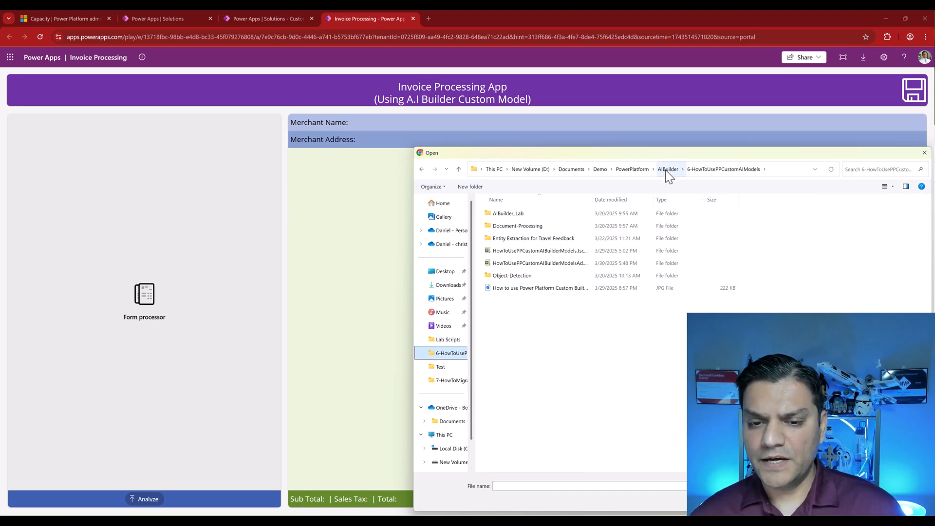
double_click(518, 225)
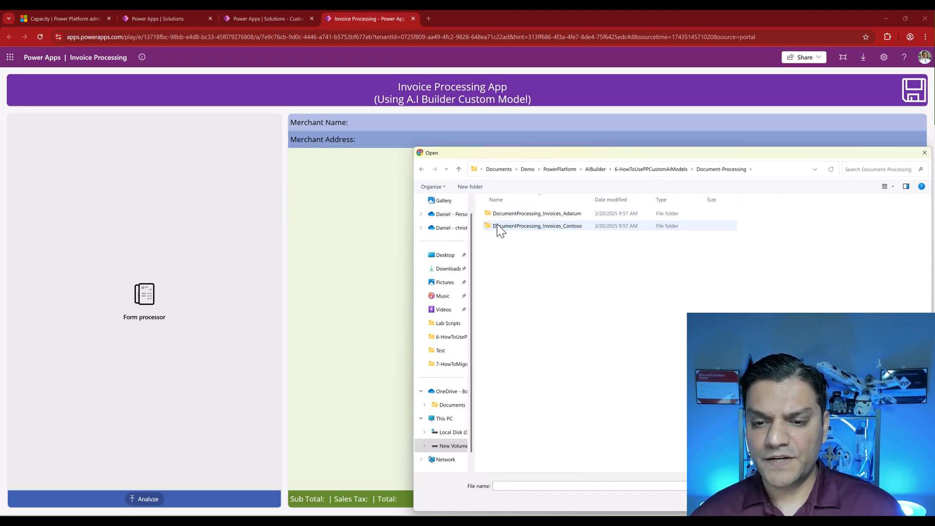
double_click(536, 213)
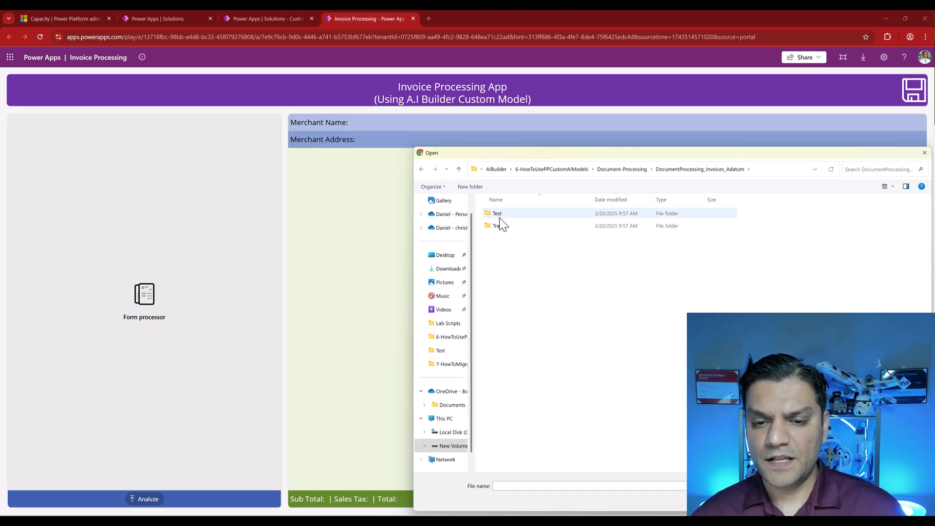
double_click(496, 214)
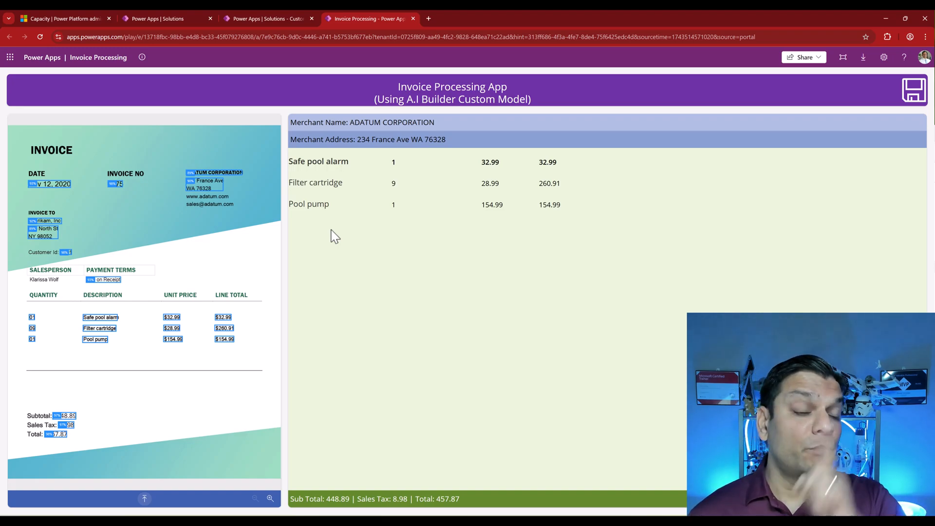
Step: View the Invoices Document Processing 3/18/2025 model from the solution's AI models list, showing 95% accuracy
left_click(267, 19)
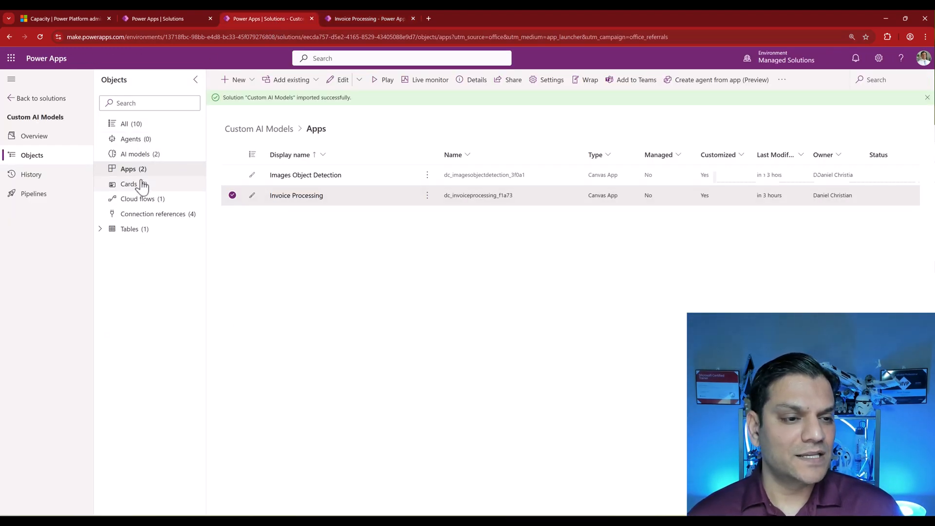
mouse_move(161, 168)
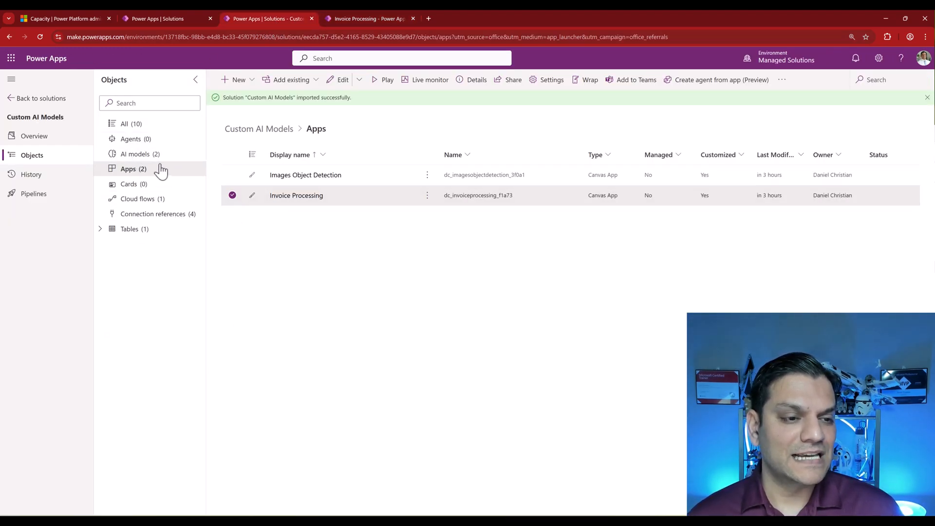
left_click(139, 154)
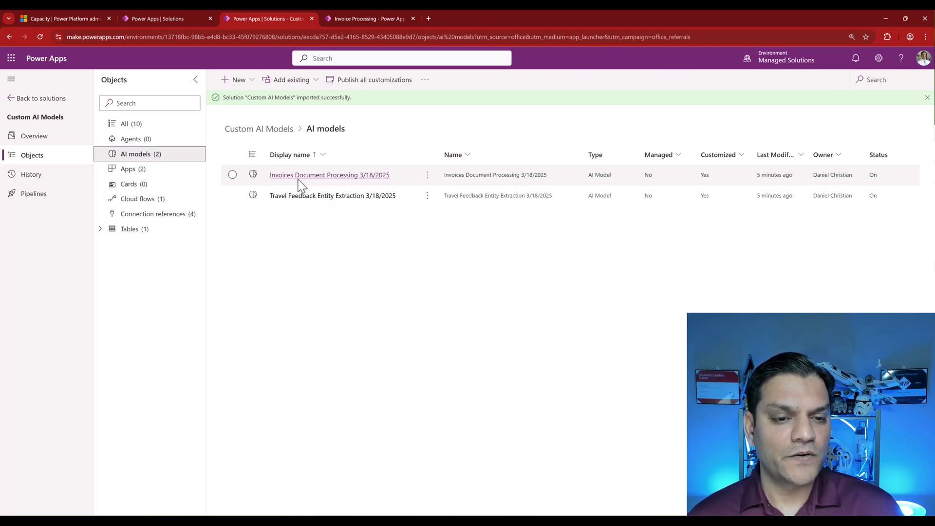
left_click(328, 174)
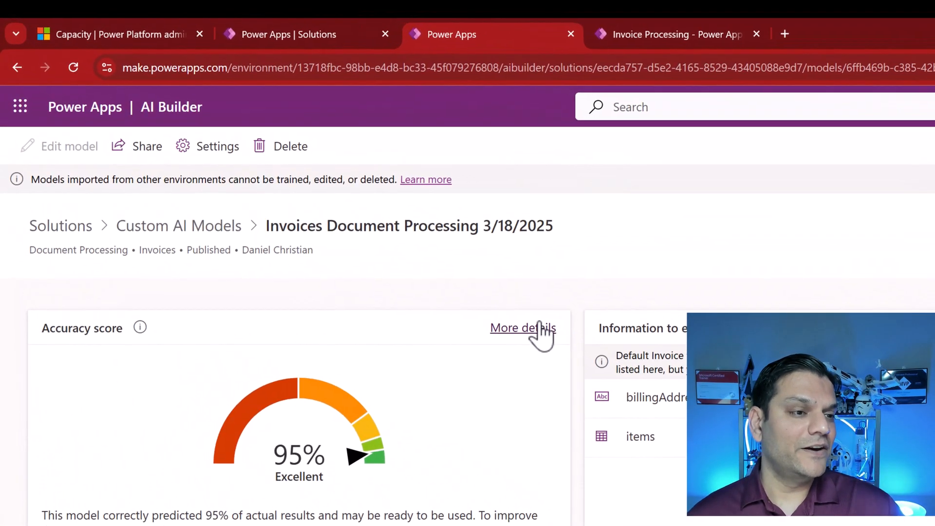
mouse_move(143, 200)
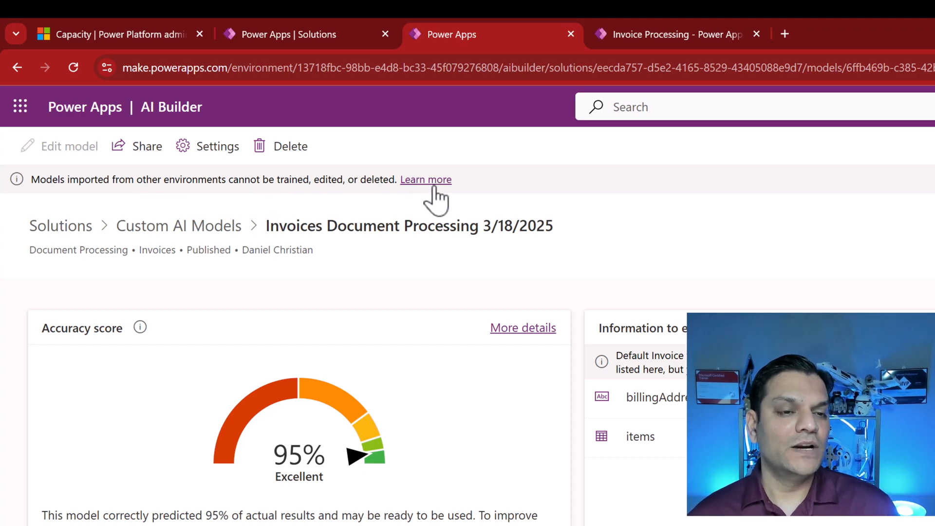
Step: Read the Learn more documentation on imported model restrictions down to the Limitations section
left_click(426, 180)
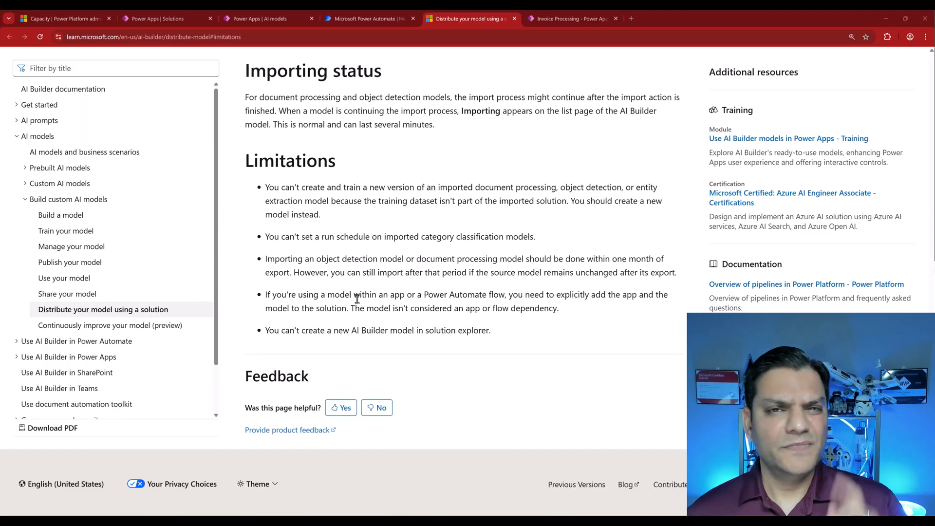
scroll("down", 3)
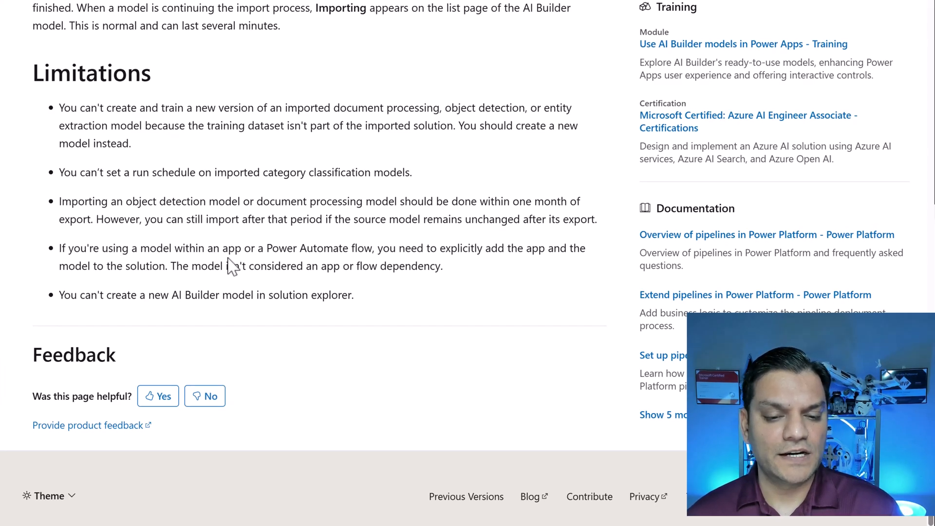
mouse_move(402, 262)
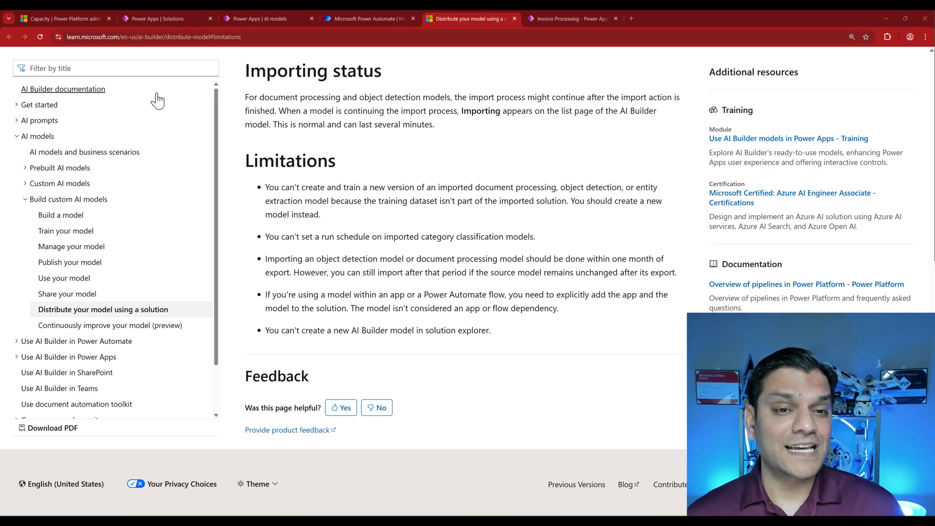
Step: View the AI Builder activity (preview) report in Power Automate via More > Discover all
left_click(370, 19)
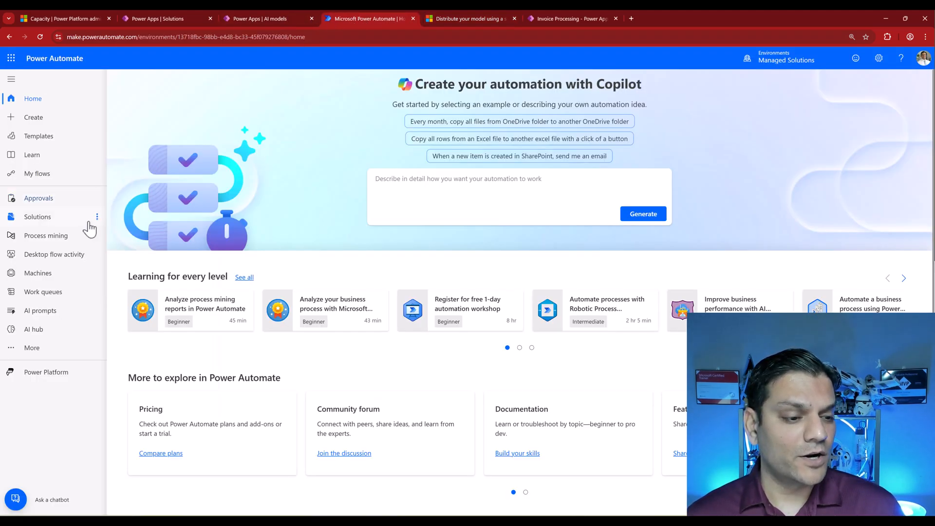
left_click(32, 348)
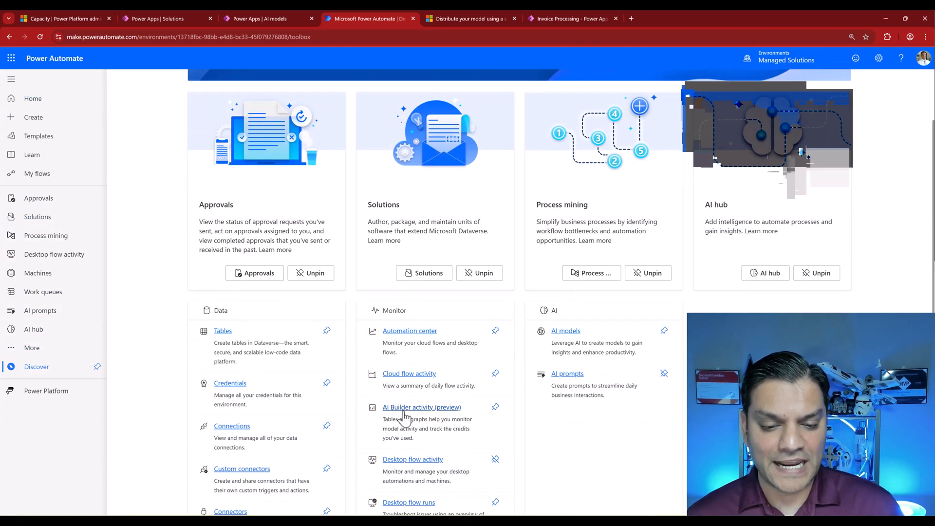
left_click(422, 407)
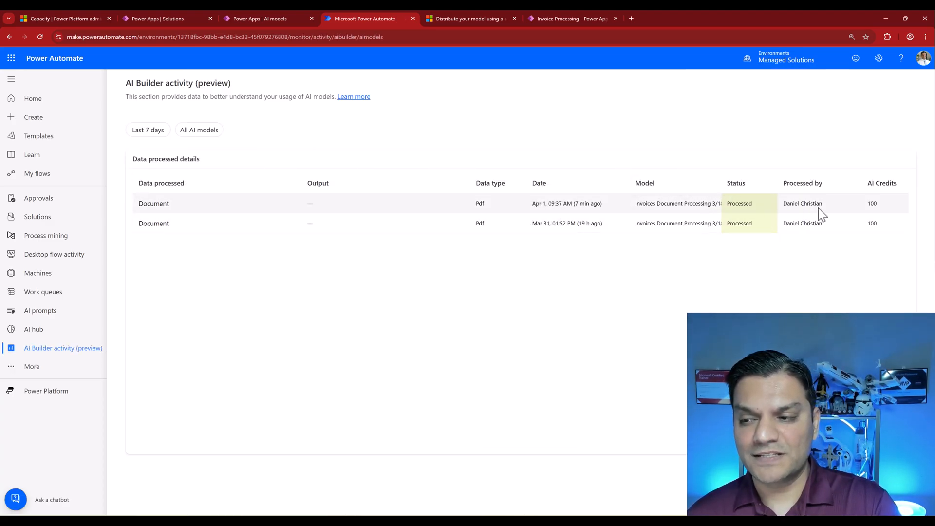
mouse_move(873, 211)
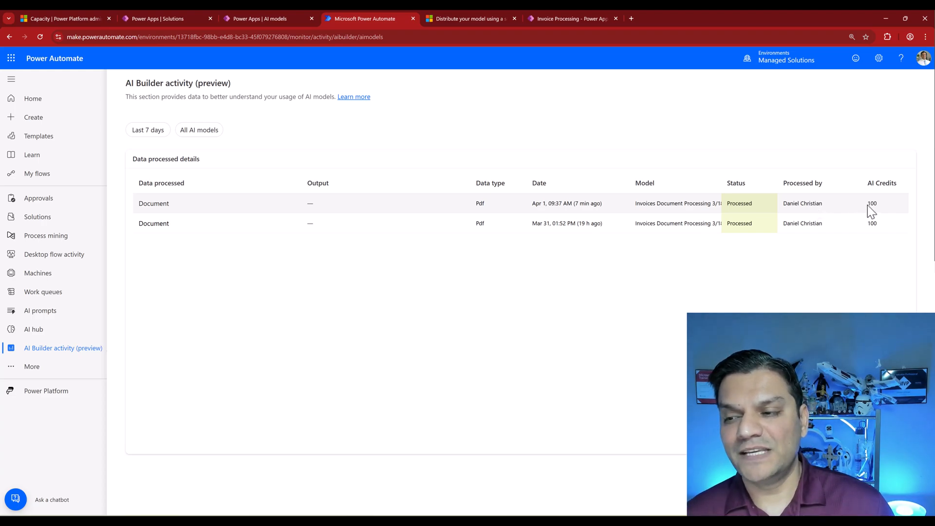